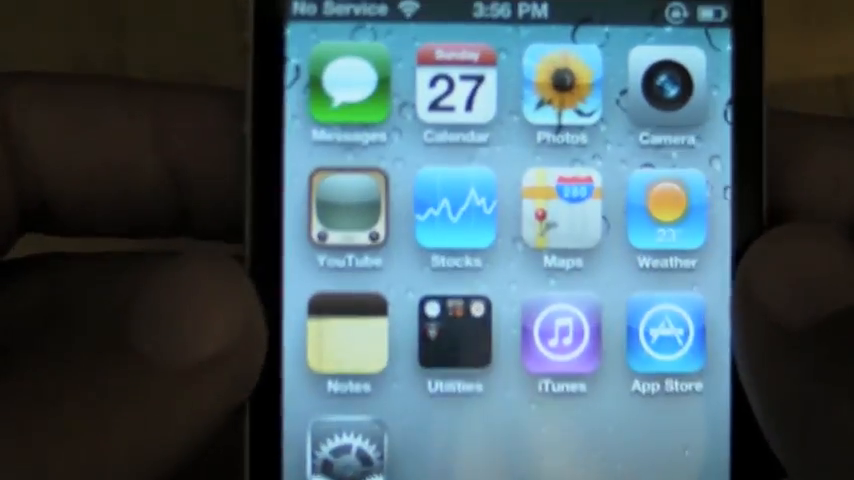
# Swipe to the second home screen page showing Contacts, the Games folder and Skype
pyautogui.hscroll(-3)
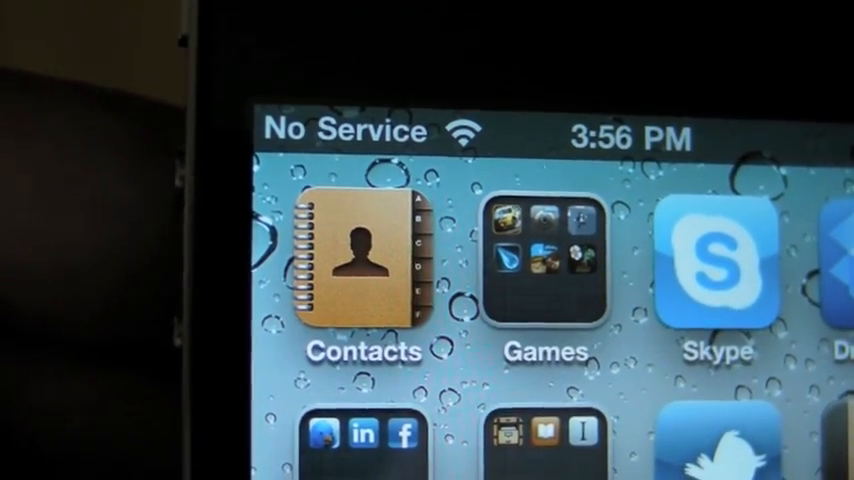
# Hold an icon so the second page enters jiggle mode with delete badges
pyautogui.click(546, 262)
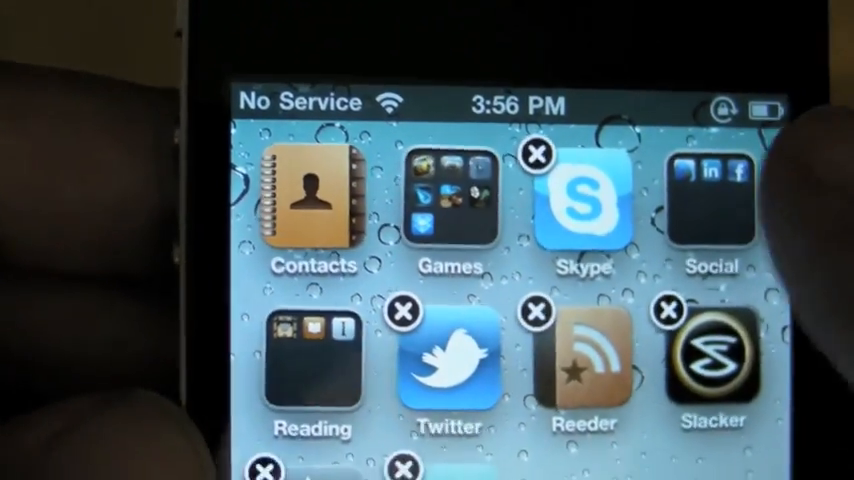
# Show the Games folder contents: Real Racing, Gun Range, Canabalt and Enigmo
pyautogui.click(448, 200)
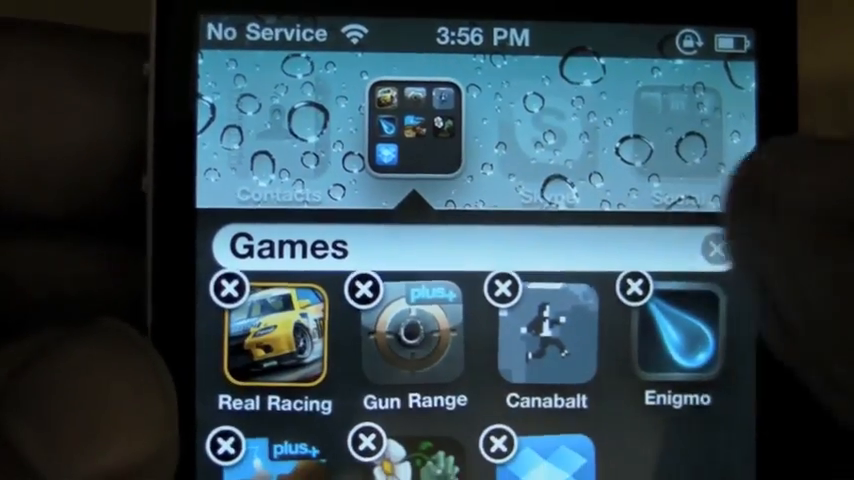
pyautogui.scroll(-3)
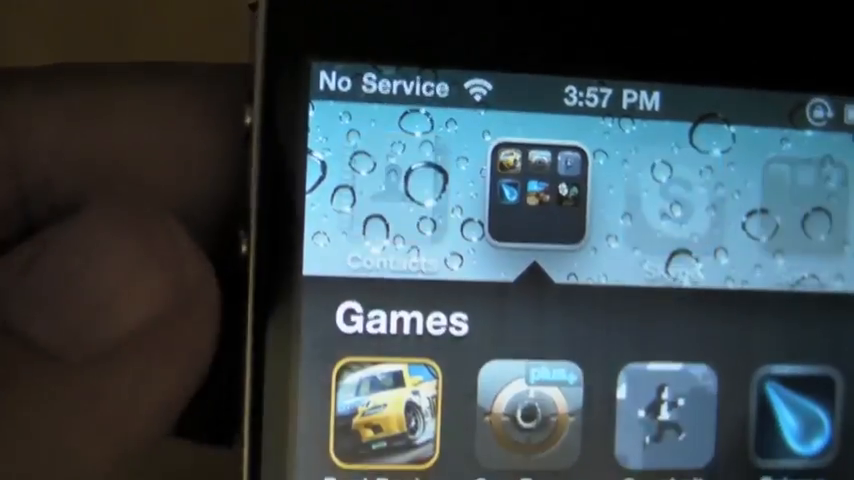
pyautogui.scroll(-3)
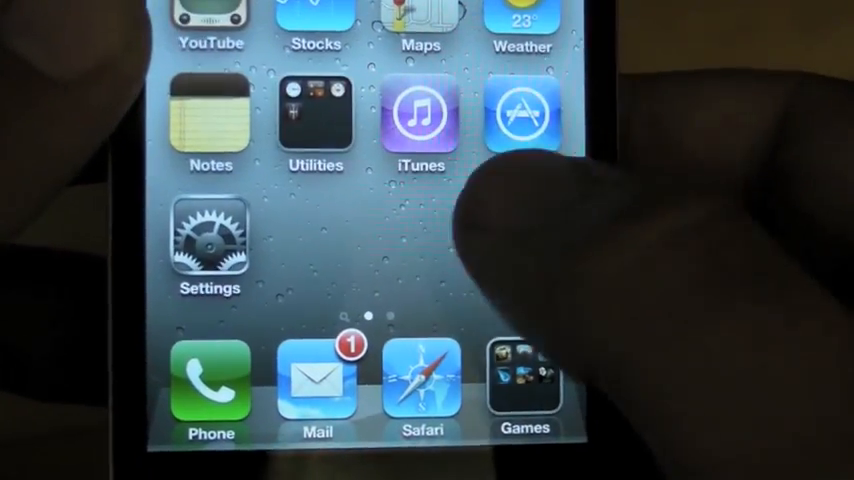
# Place the Games folder in the dock beside Phone, Mail and Safari
pyautogui.click(524, 380)
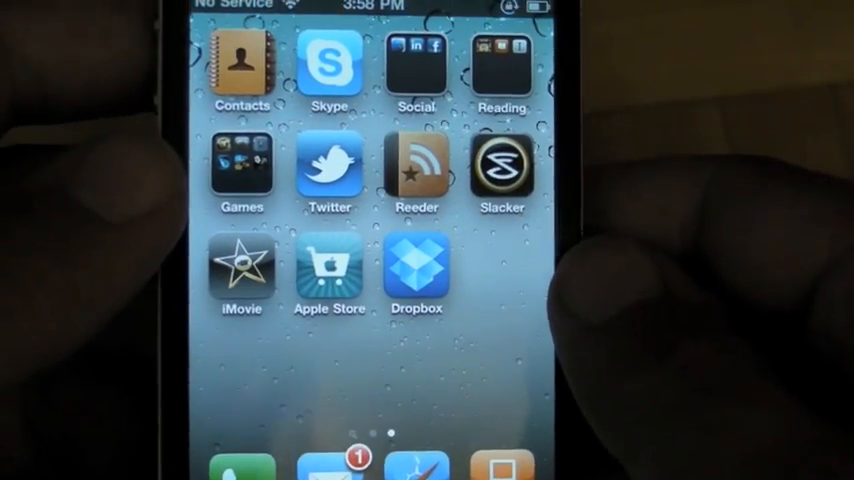
# Show the Social folder contents: Twitterrific, LinkedIn and Facebook
pyautogui.click(416, 64)
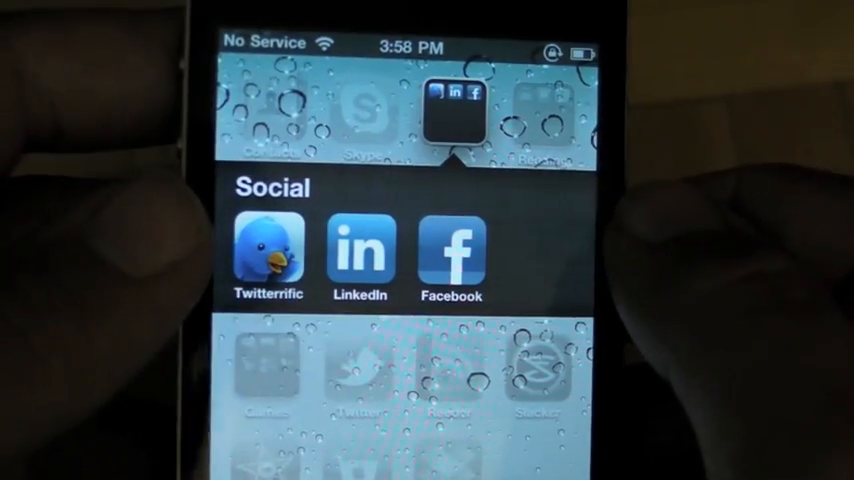